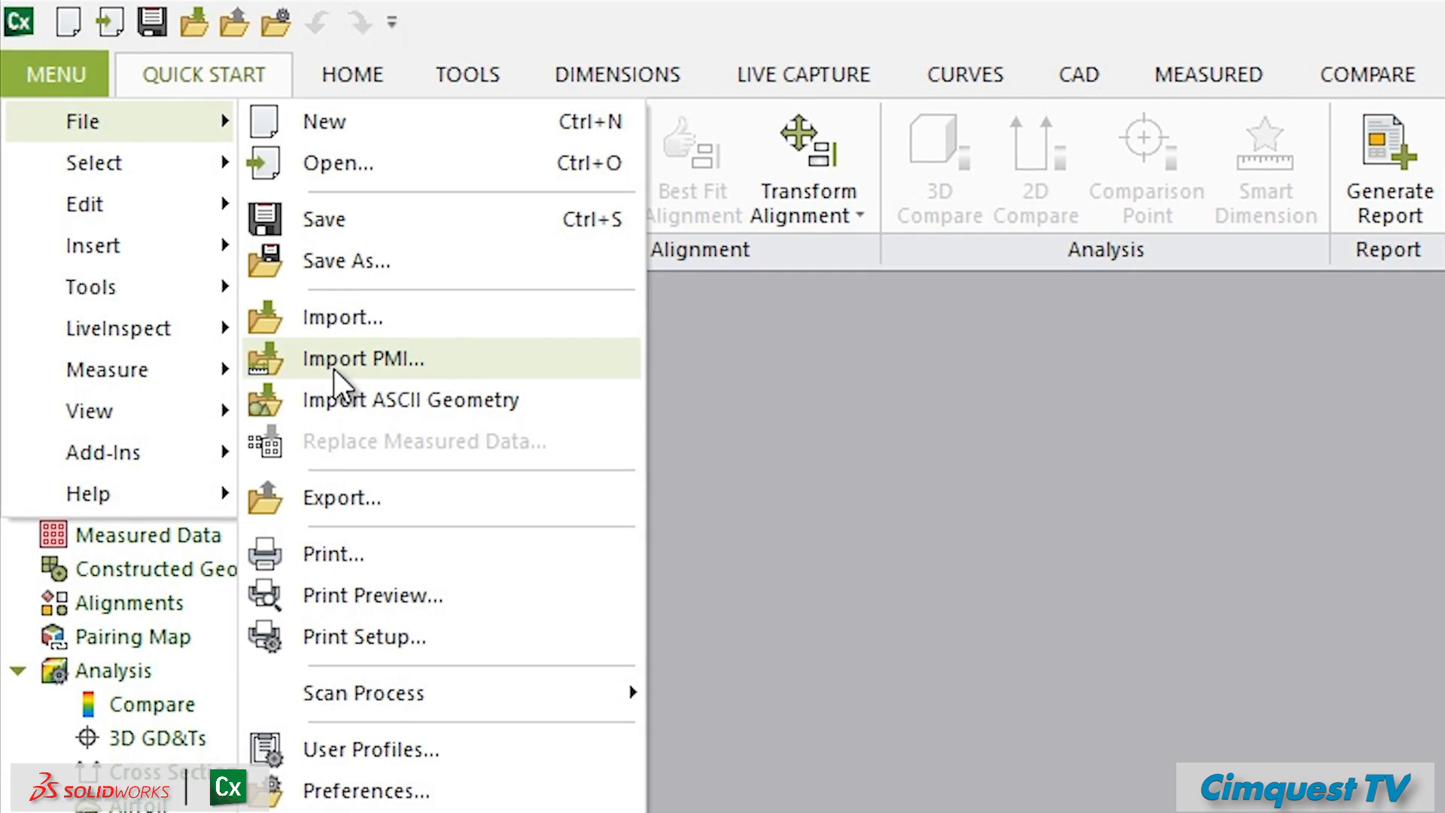
# - Choose Import PMI from the File menu to bring in CAD tolerances
pyautogui.click(362, 360)
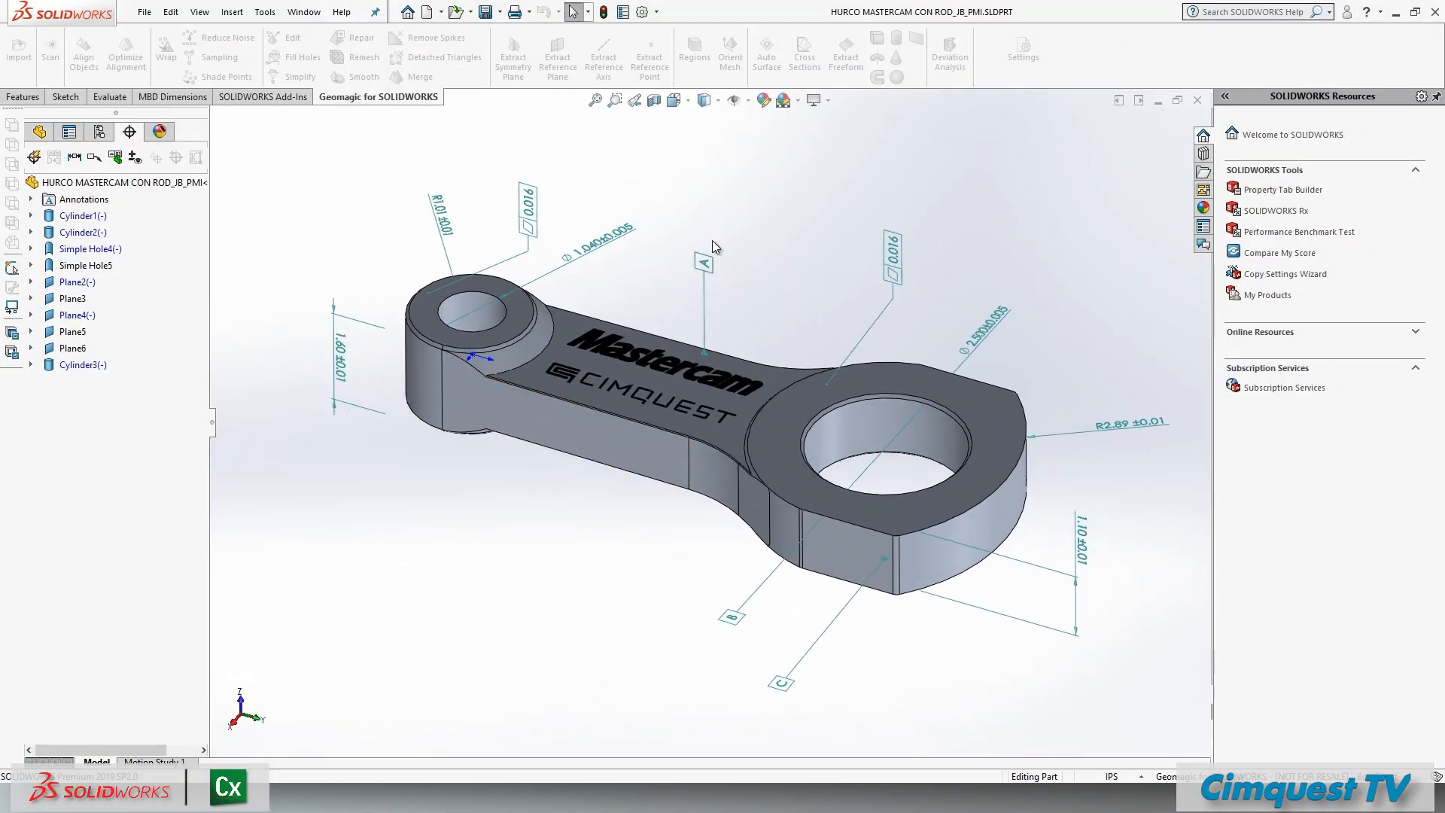
pyautogui.click(730, 617)
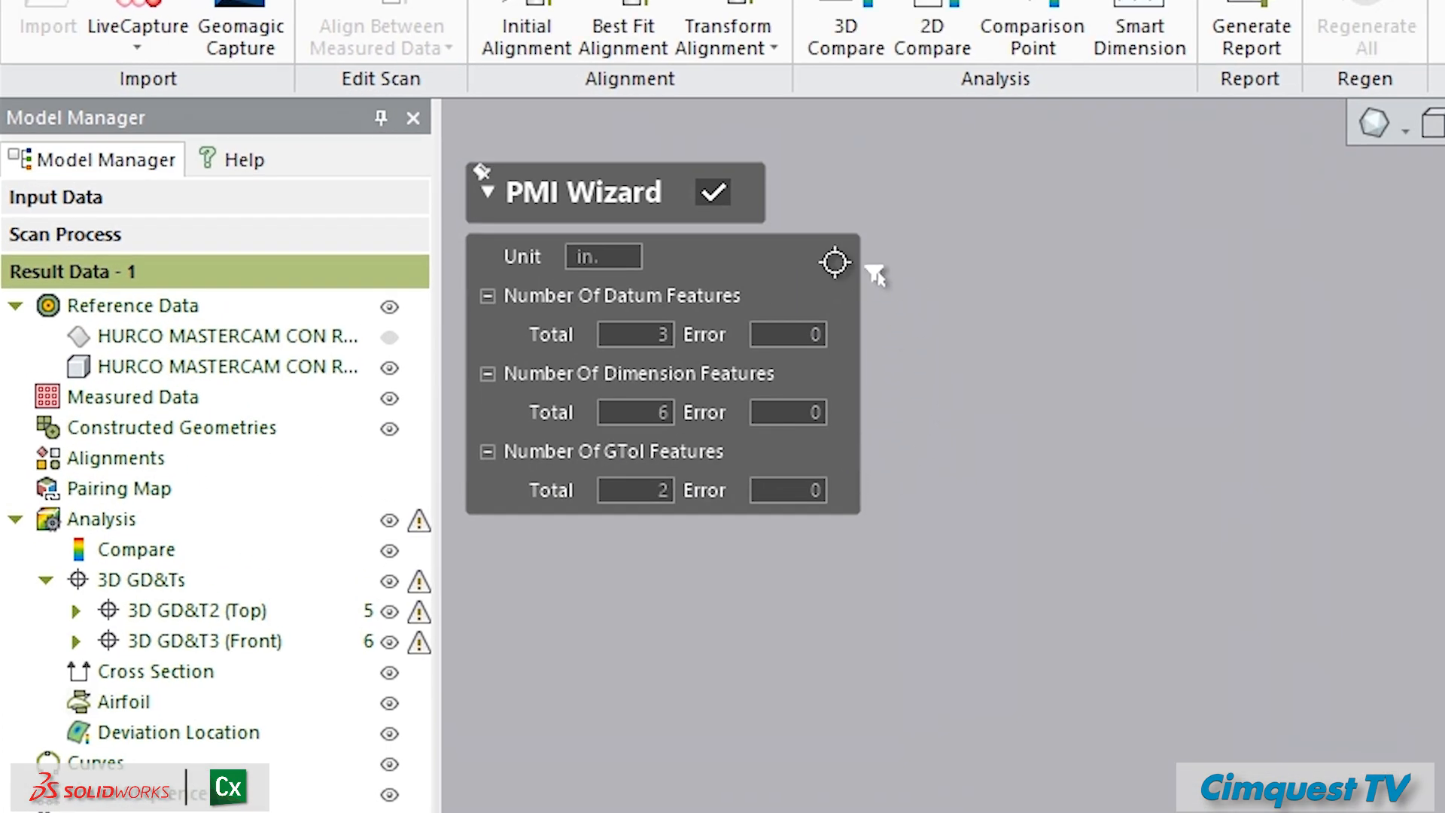
pyautogui.moveTo(826, 490)
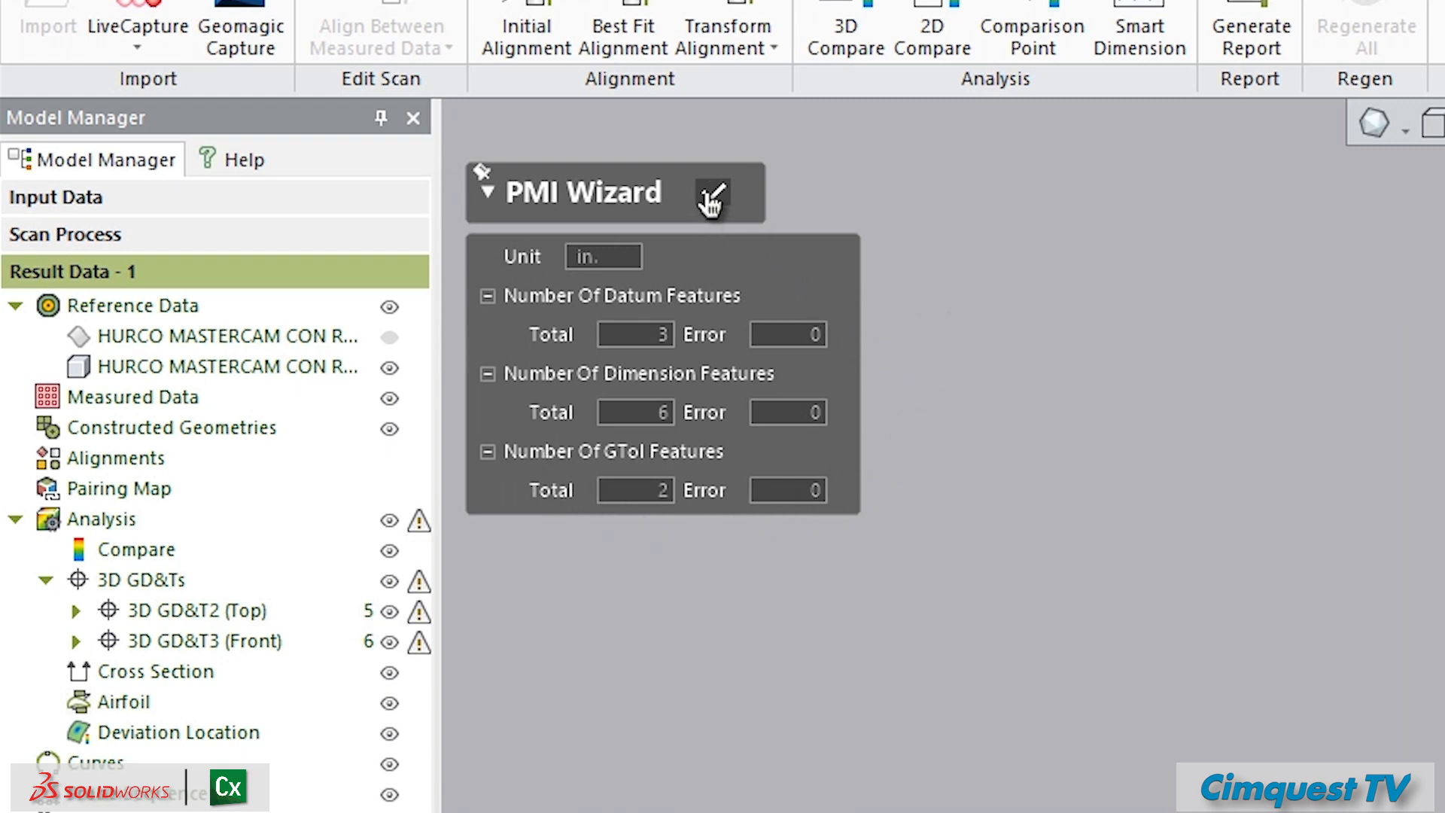
# - Confirm the PMI Wizard import of 3 datums, 6 dimensions and 2 GD&T features
pyautogui.click(712, 194)
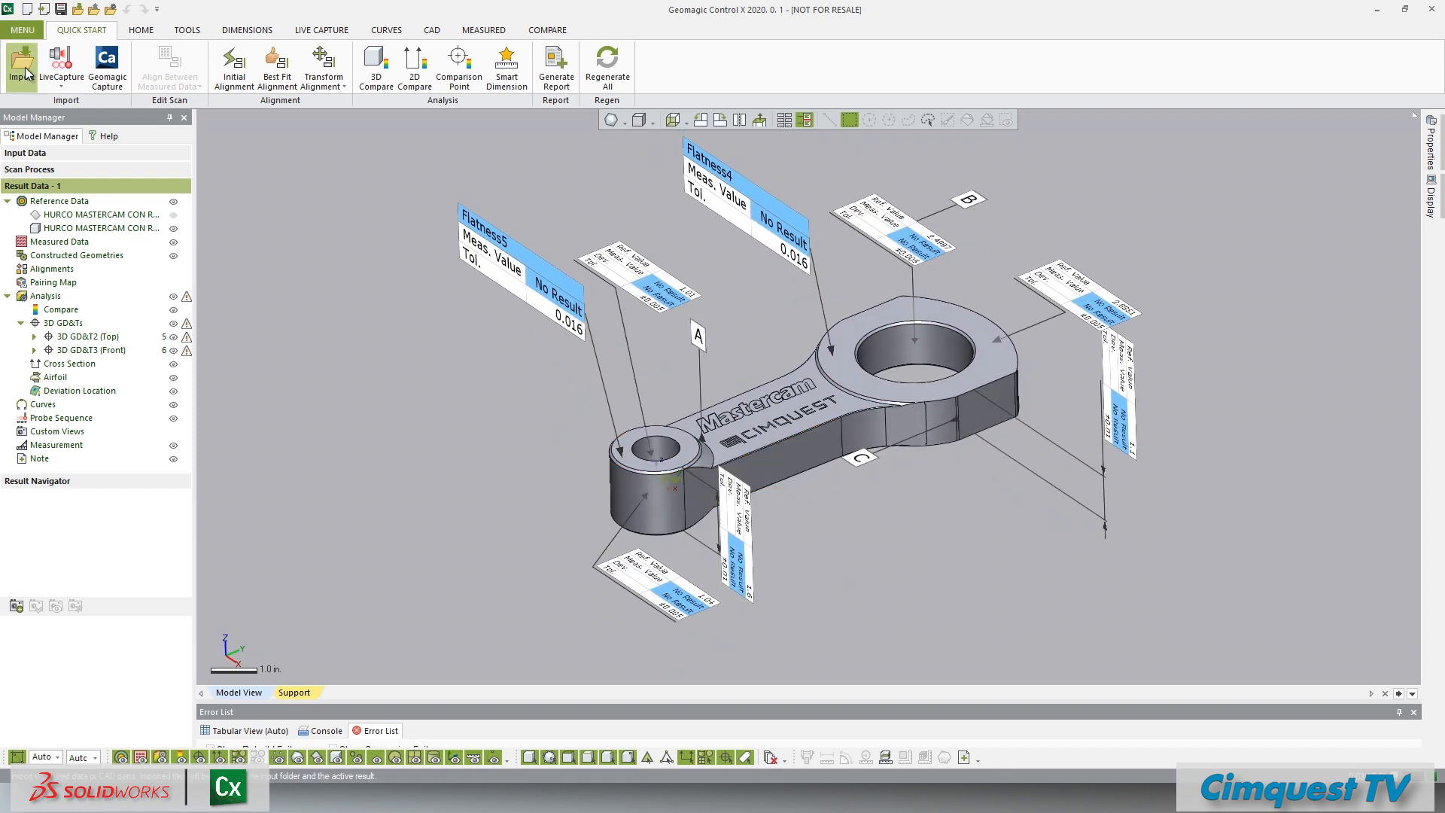
# - Import Connecting Rod Scan.stl as measured data, accepting inches as the unit
pyautogui.click(18, 61)
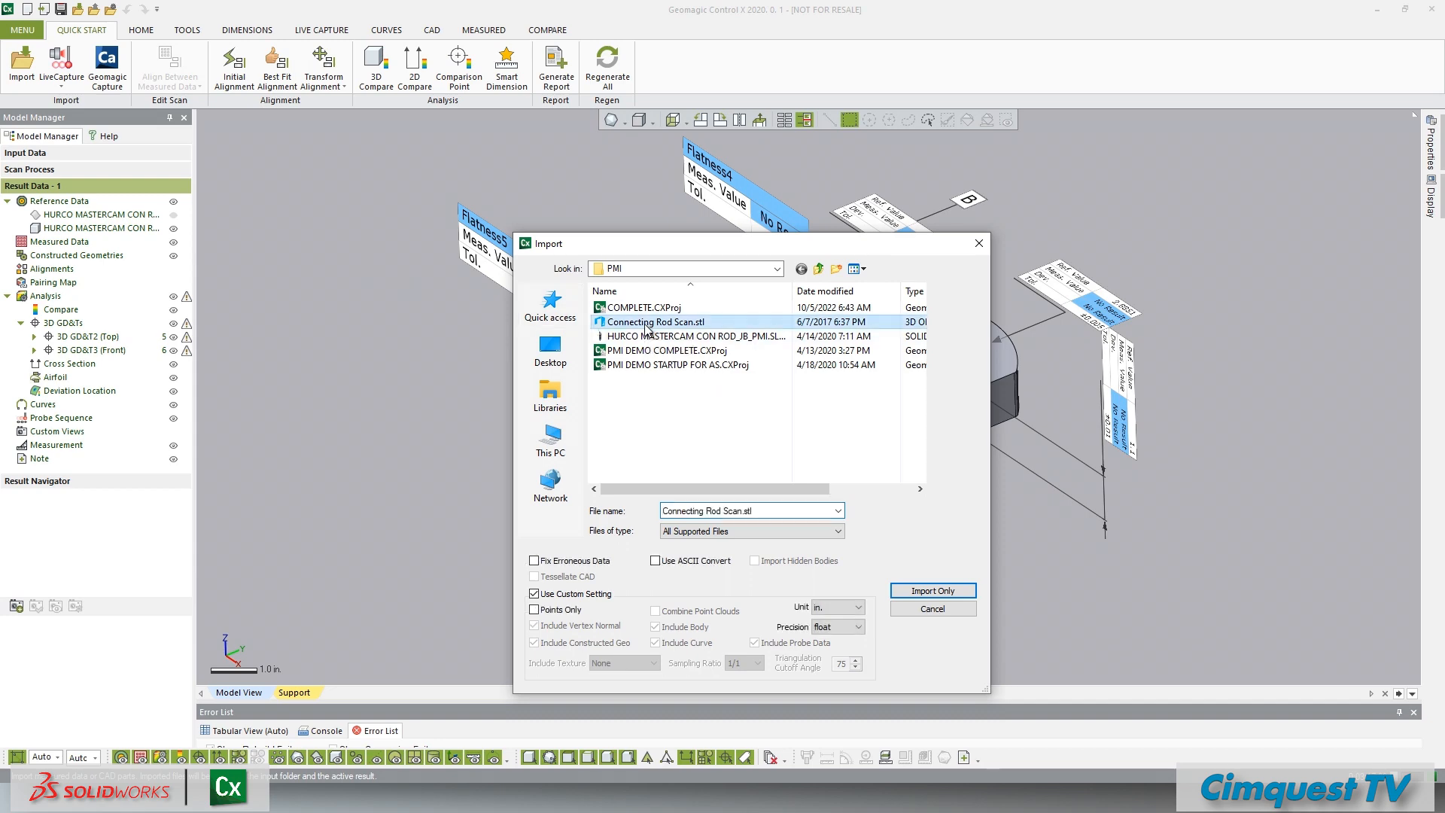
pyautogui.click(932, 590)
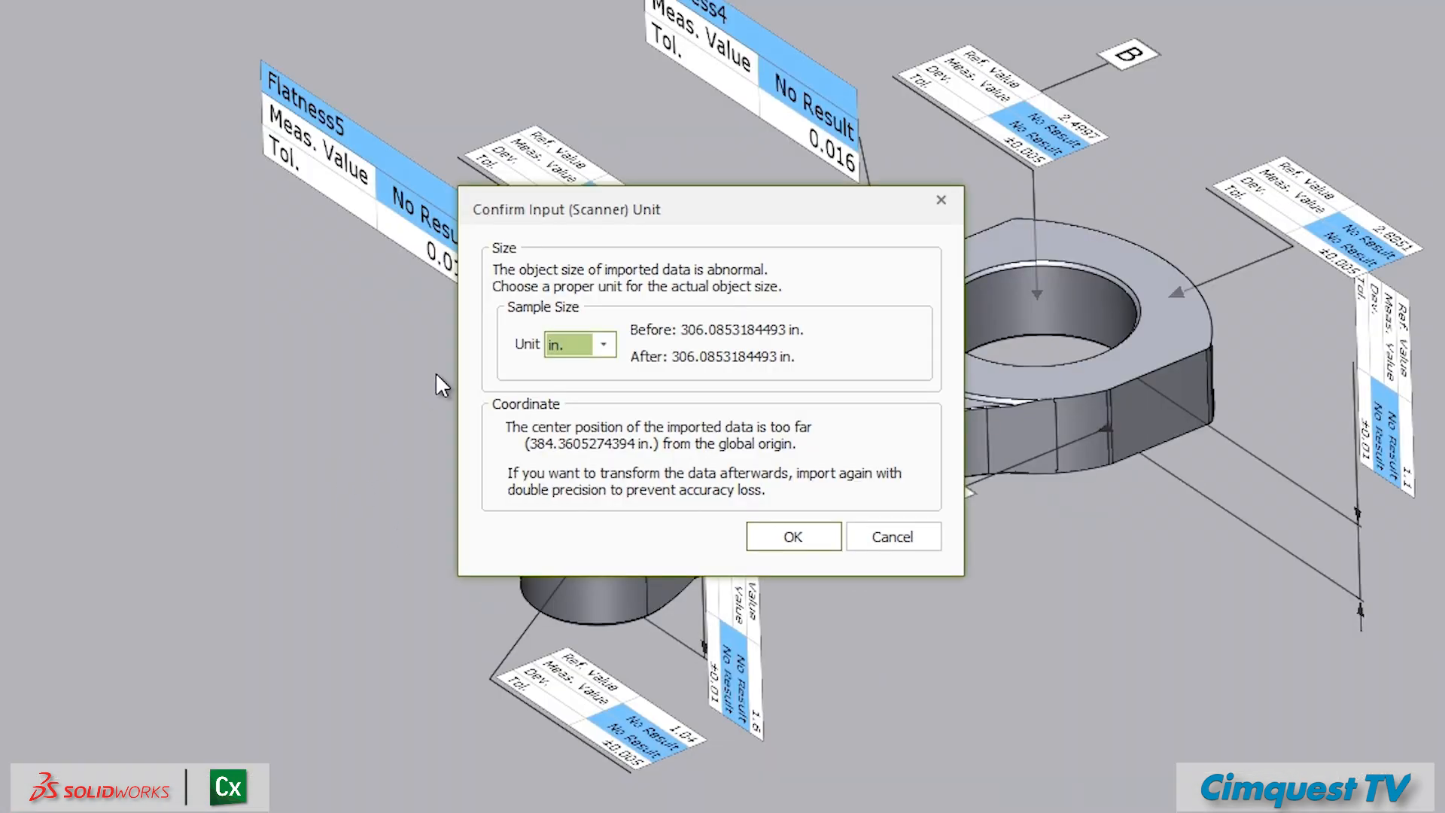
pyautogui.click(794, 537)
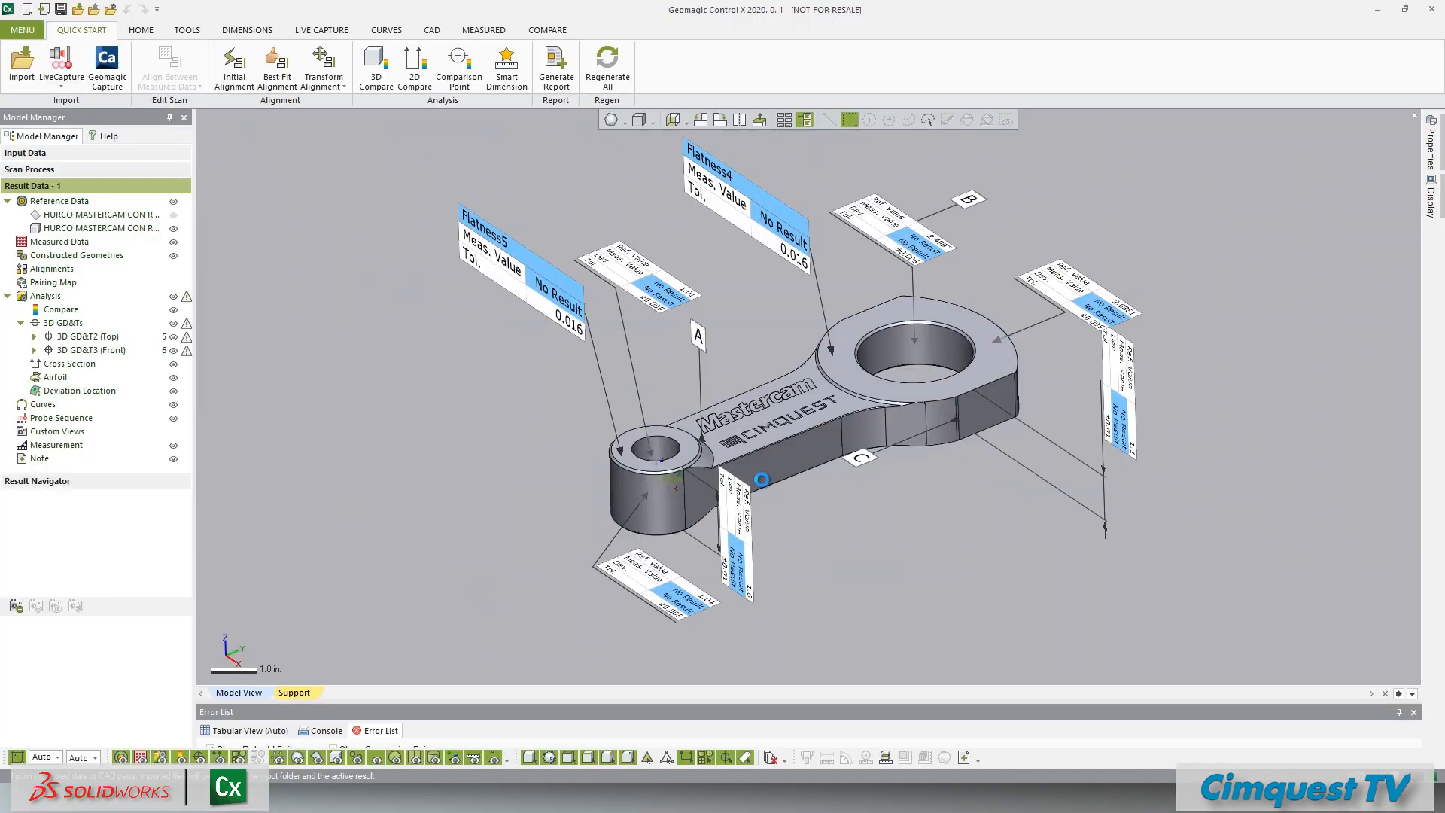
pyautogui.click(234, 66)
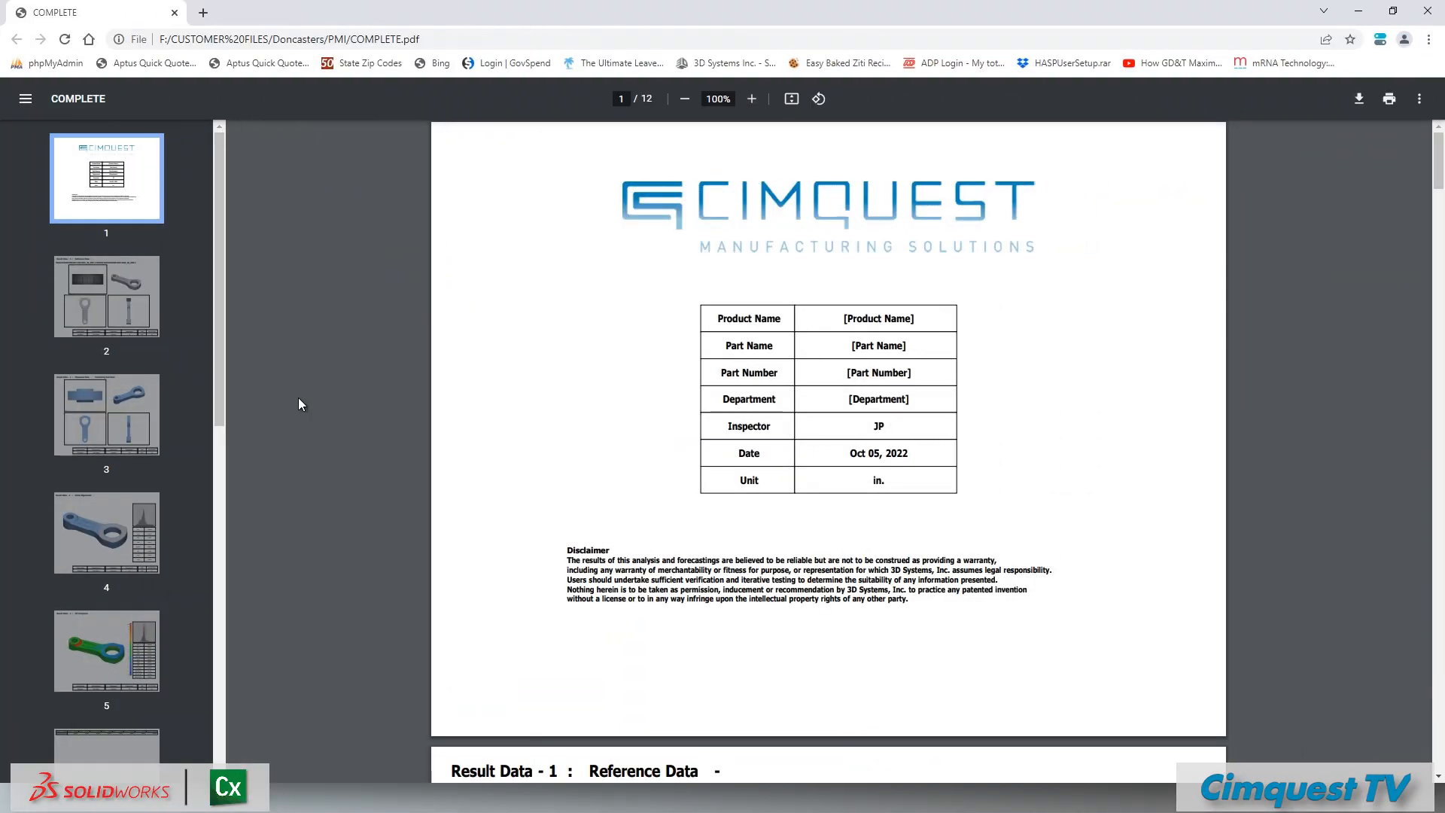
pyautogui.scroll(-3)
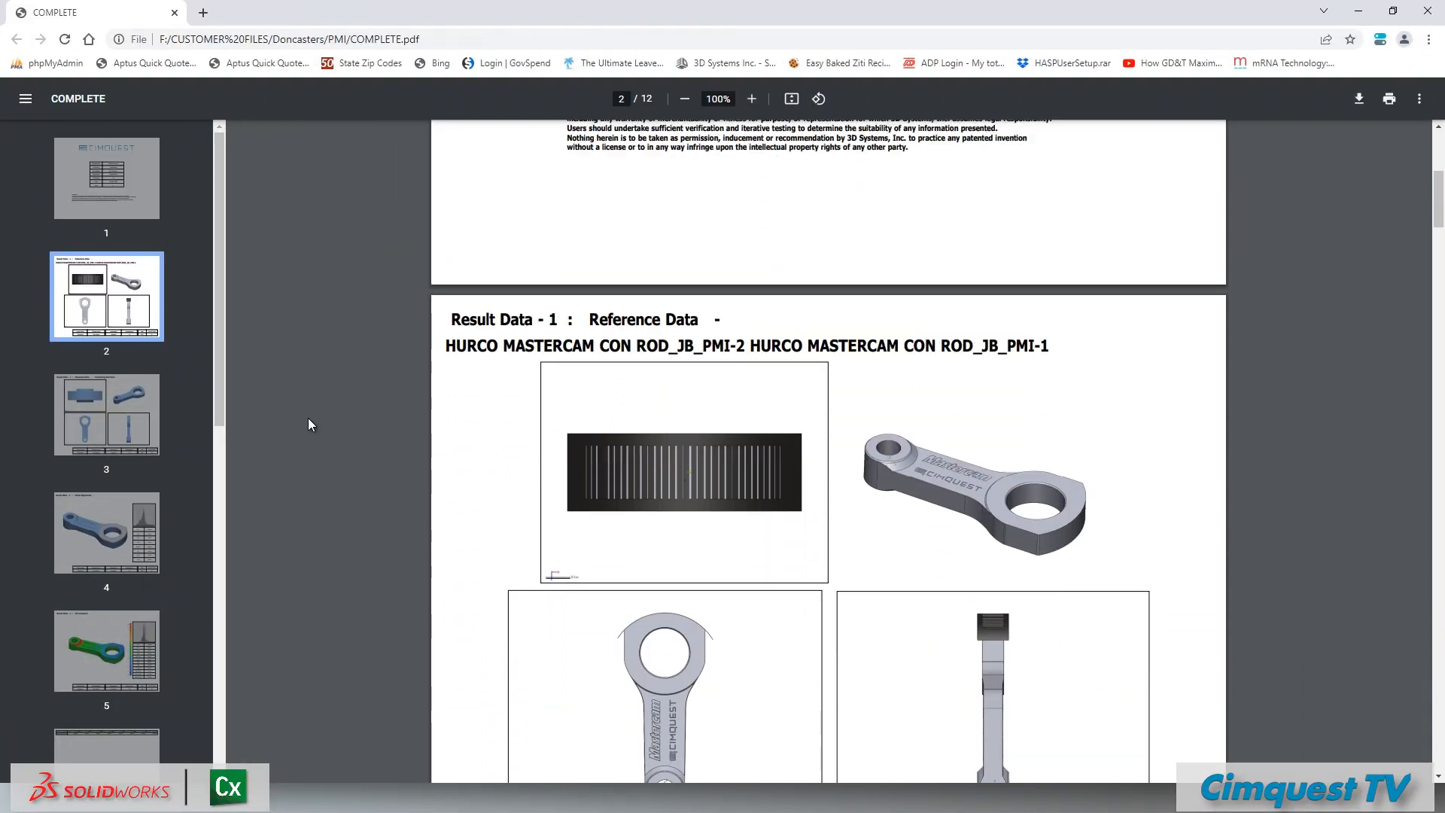
pyautogui.scroll(-3)
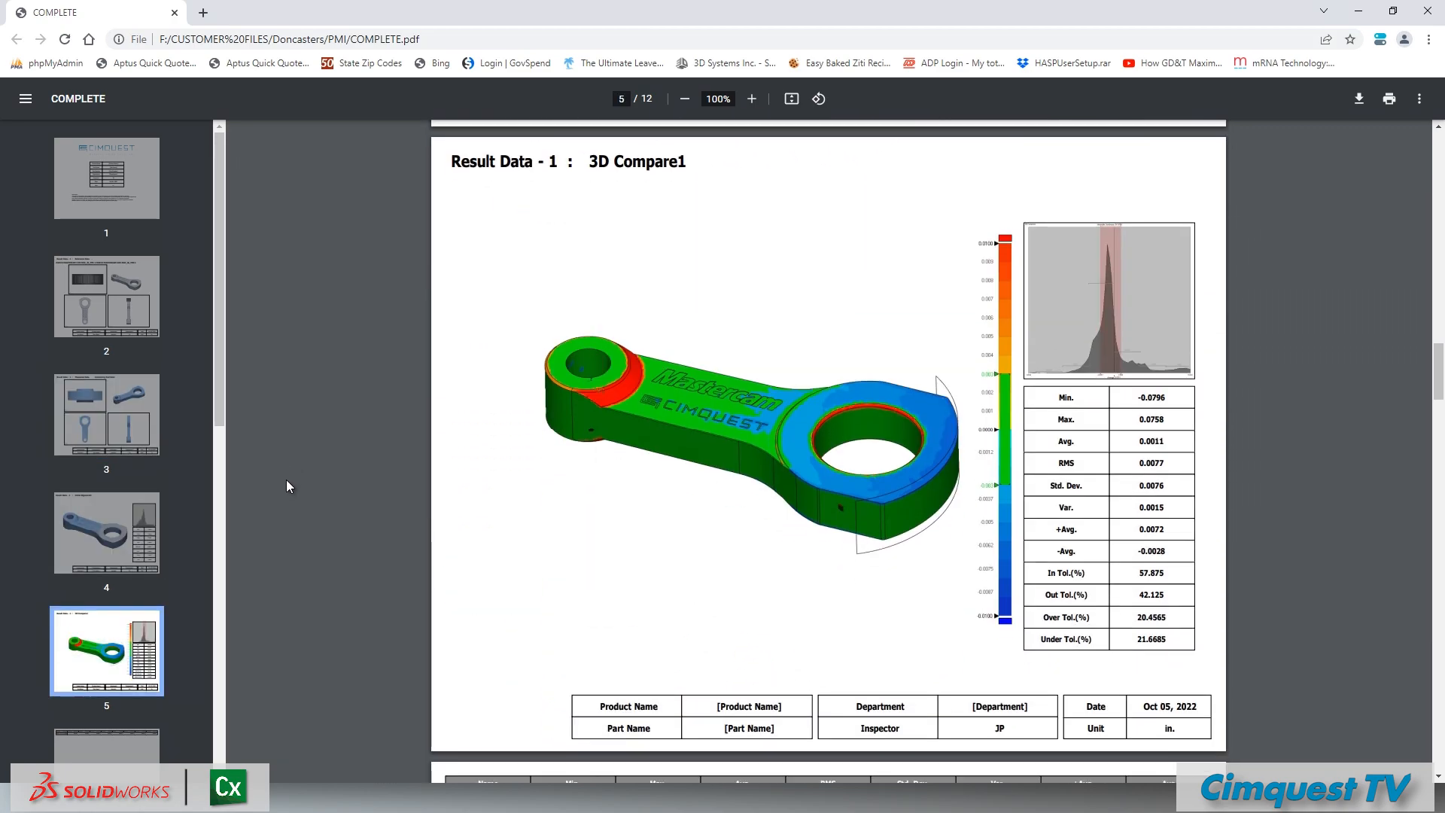
pyautogui.scroll(-3)
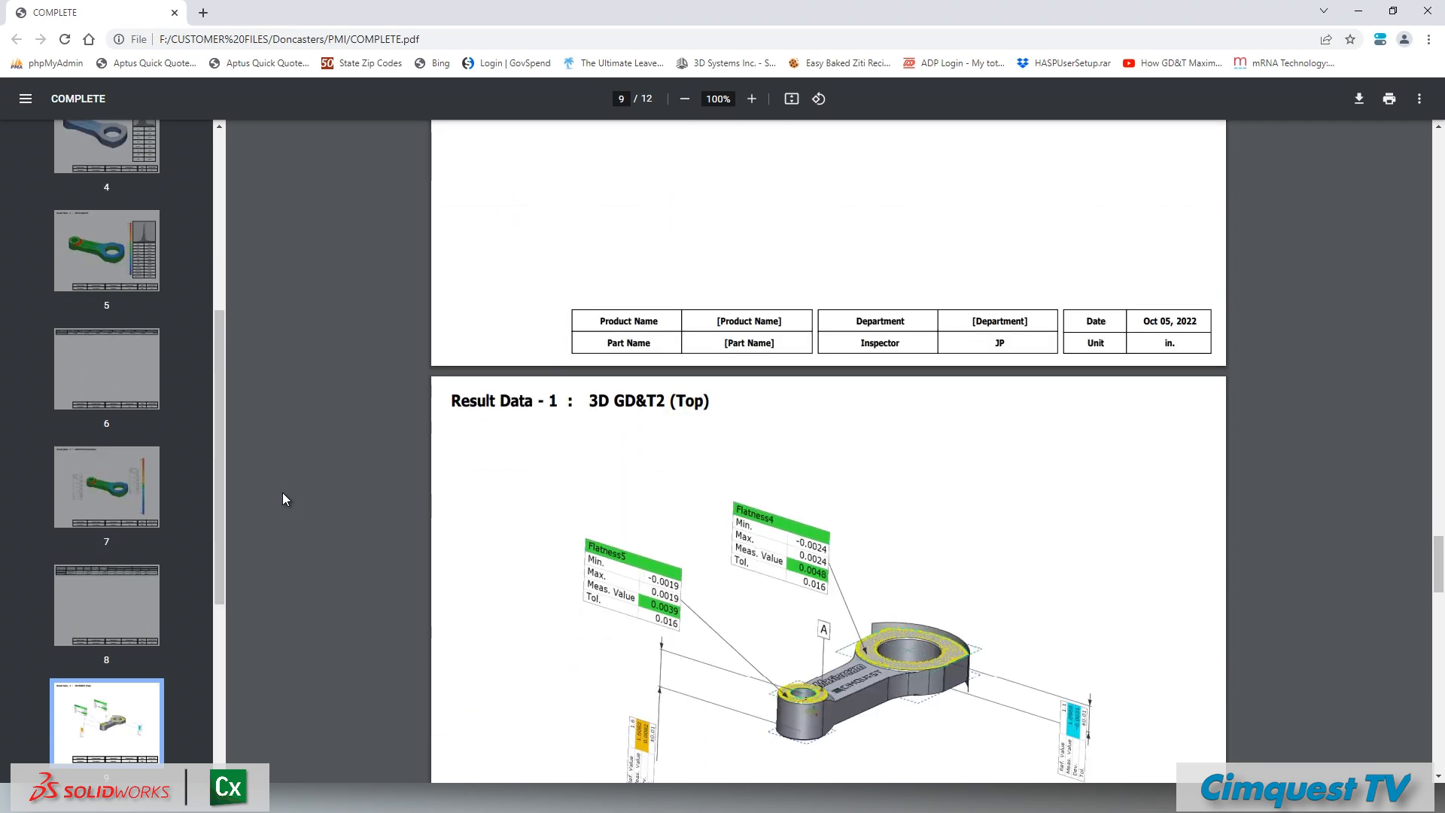
pyautogui.scroll(-3)
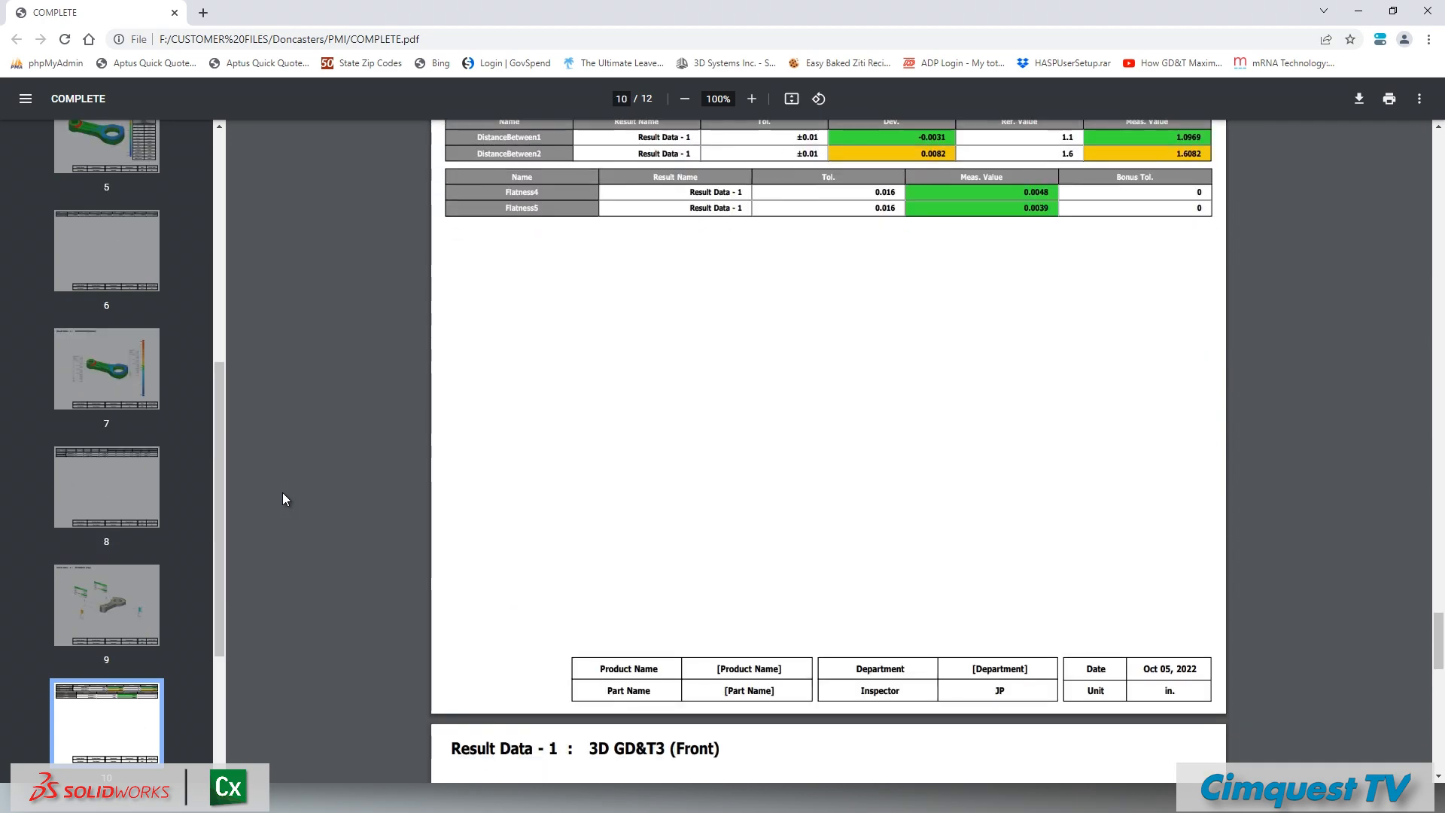
pyautogui.scroll(-3)
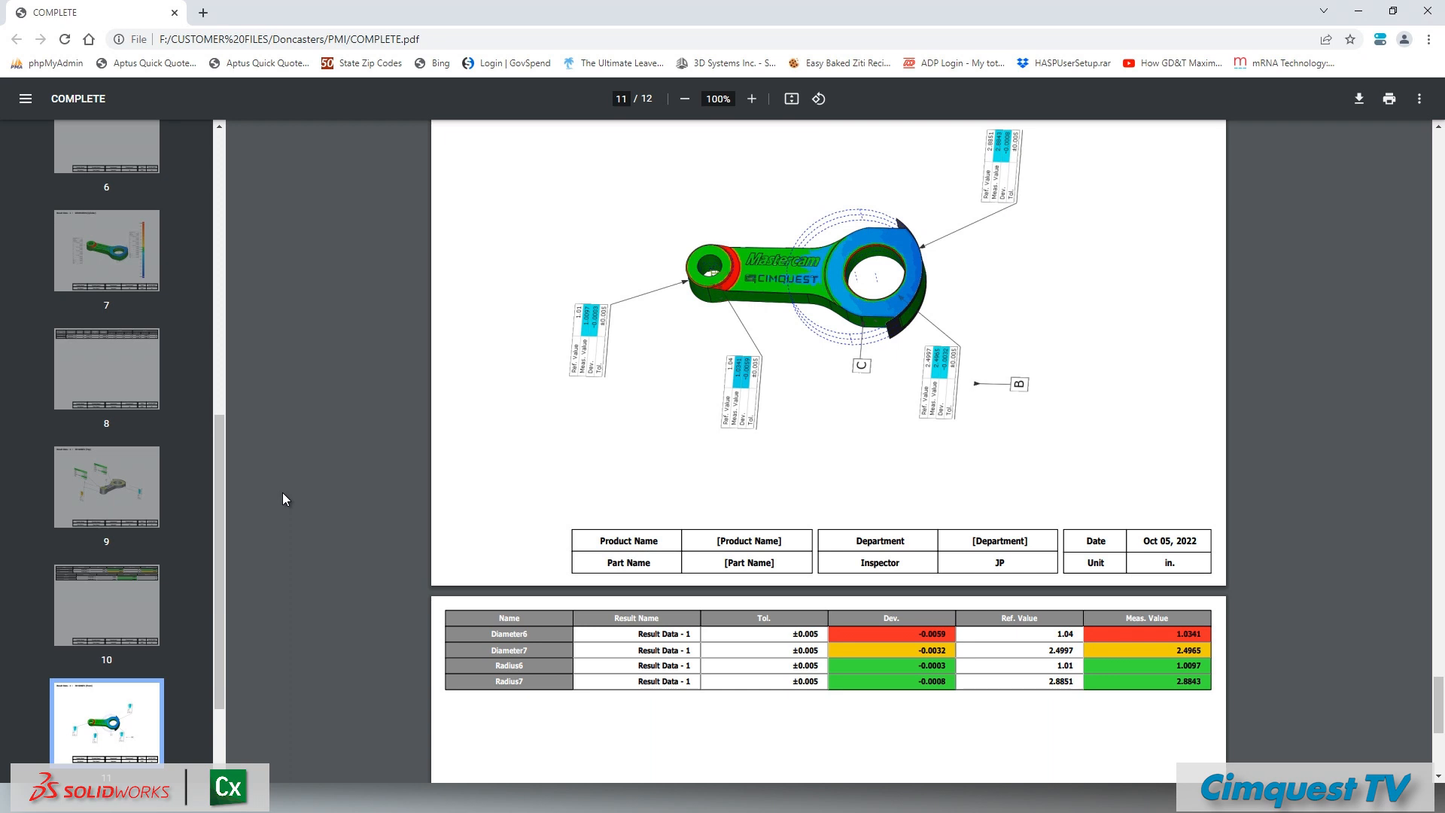
pyautogui.scroll(-3)
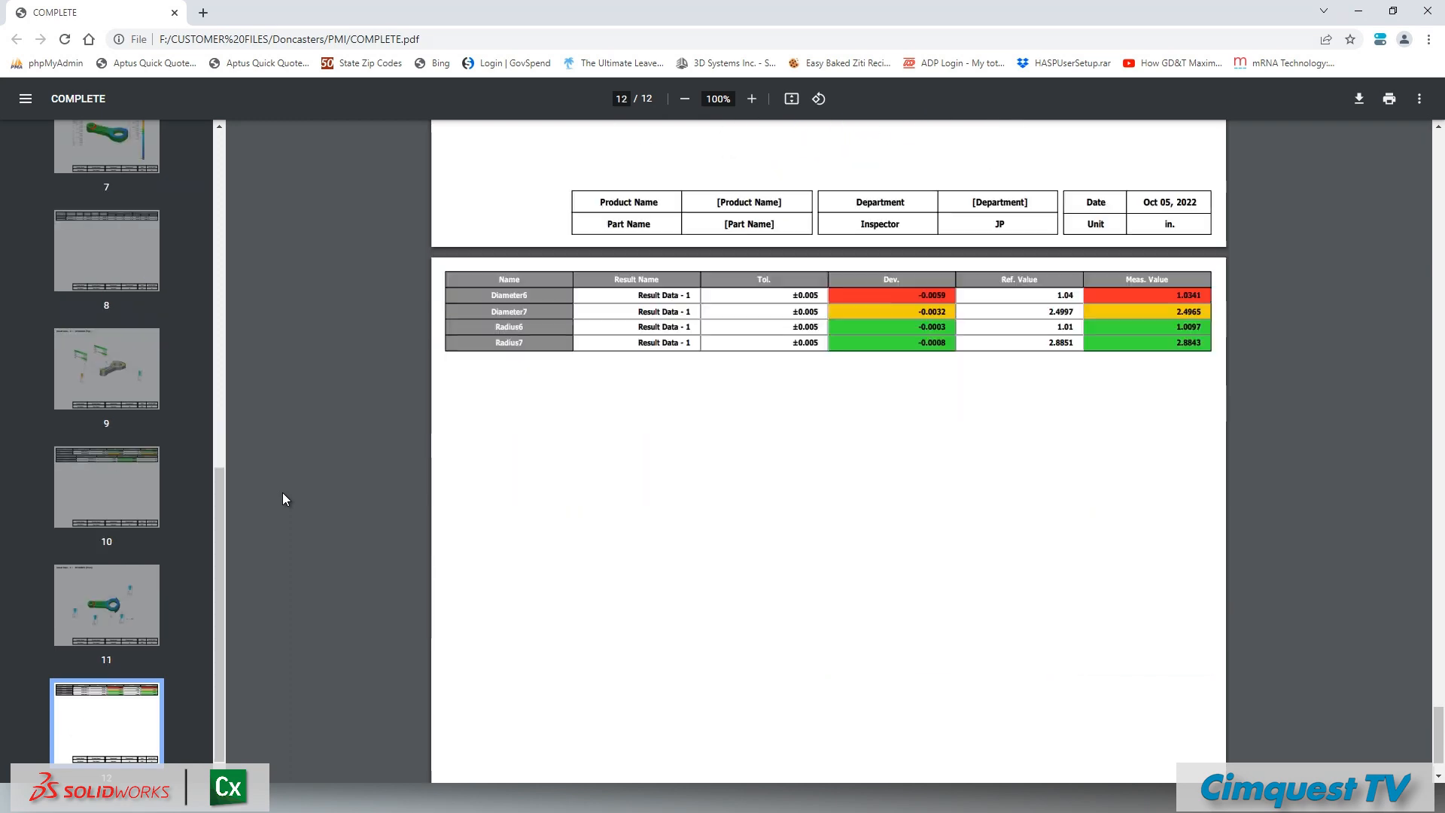
pyautogui.scroll(-3)
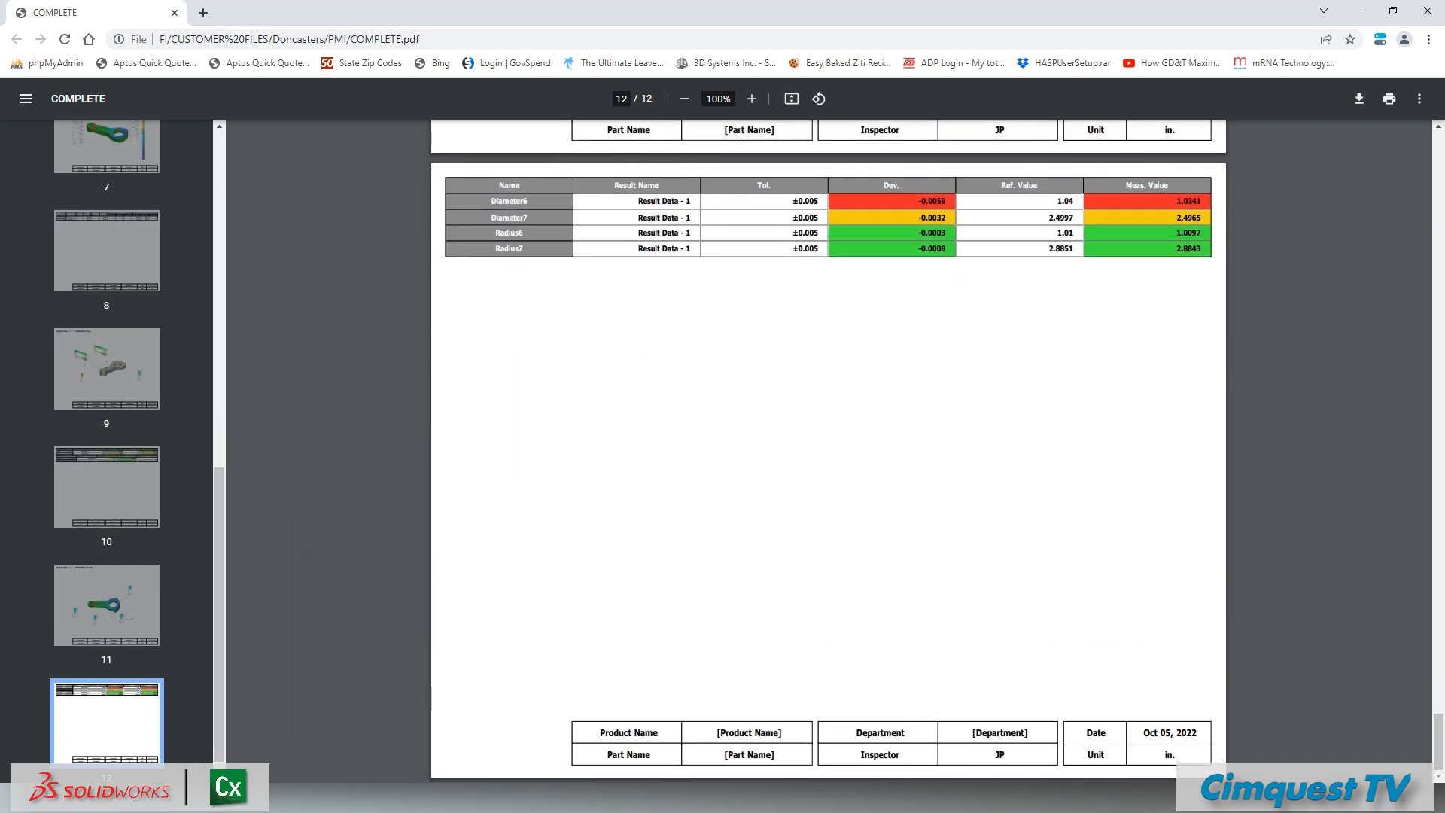